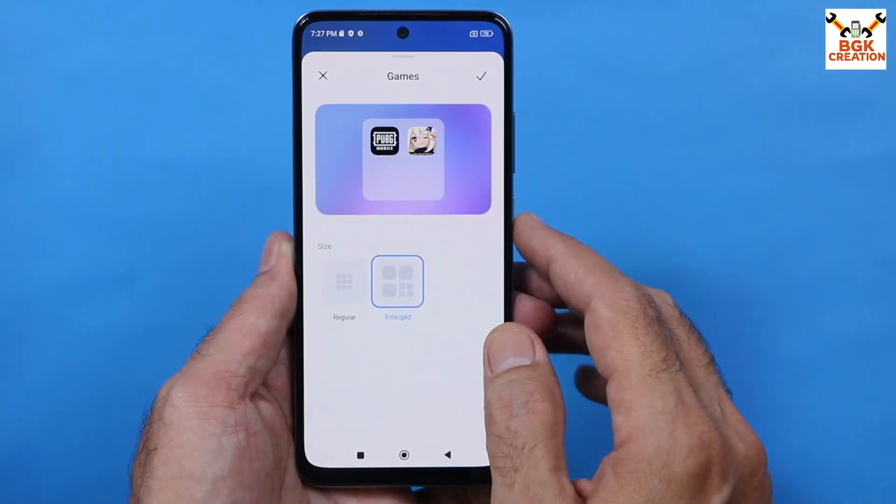
Step: Apply the Enlarged size to the Games folder holding PUBG Mobile
{"action": "left_click", "coordinate": [481, 75]}
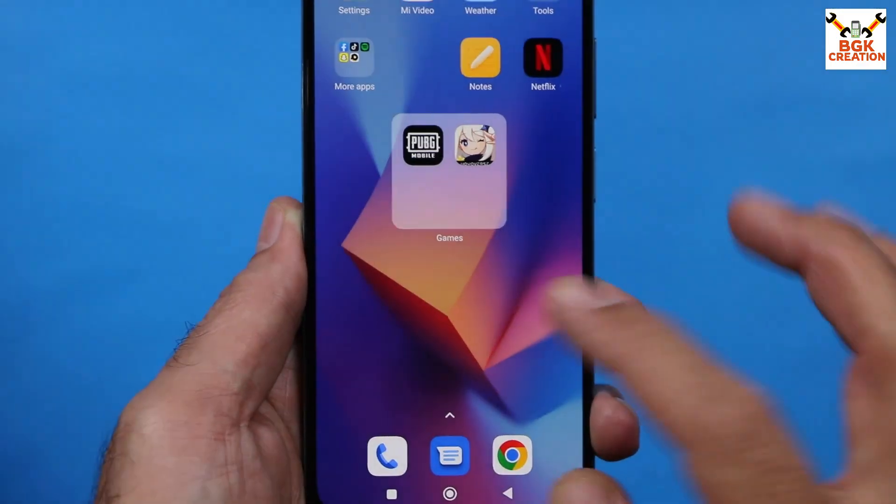
{"action": "left_click", "coordinate": [449, 172]}
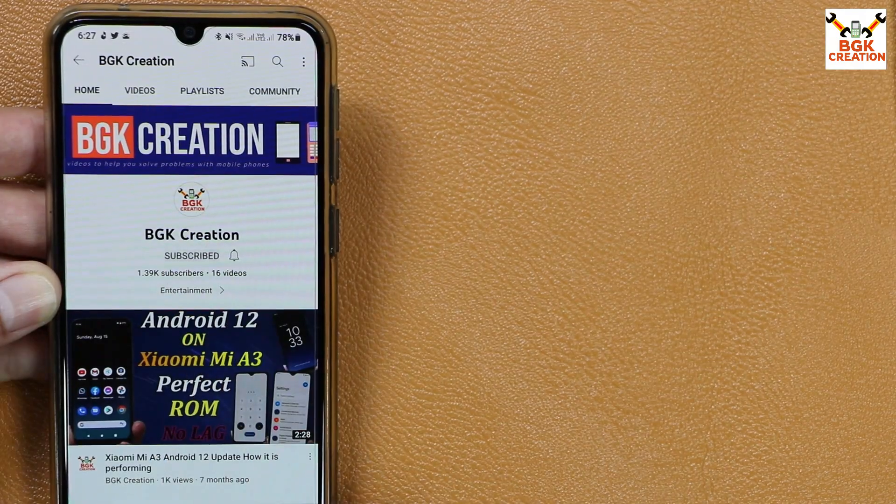
{"action": "left_click", "coordinate": [233, 255]}
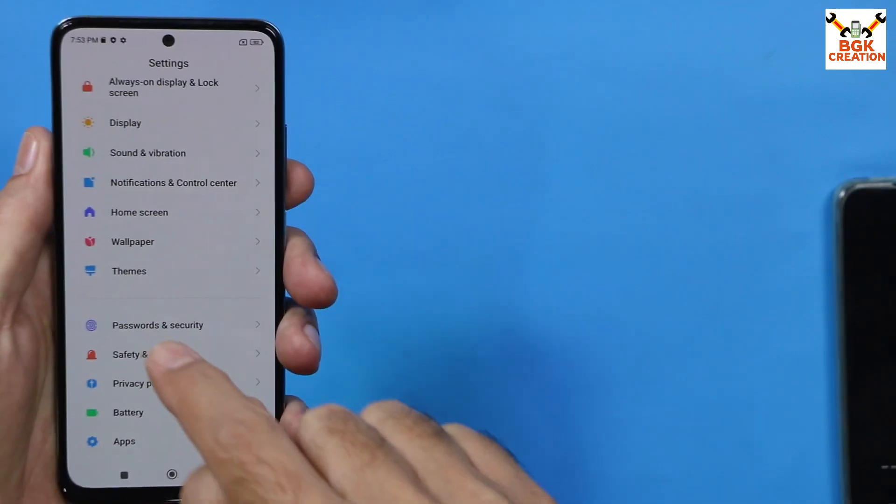
Step: Review Passwords & security, then move on to the Accounts settings
{"action": "left_click", "coordinate": [156, 325]}
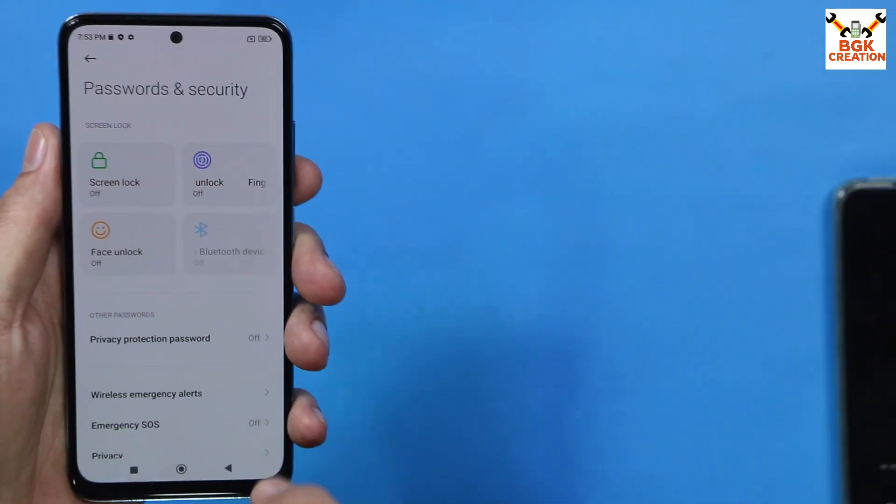
{"action": "left_click", "coordinate": [89, 58]}
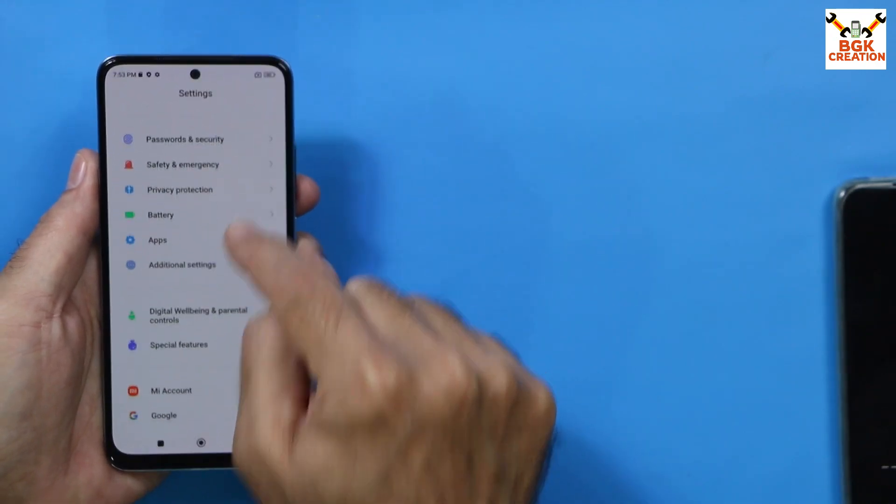
{"action": "left_click", "coordinate": [169, 390]}
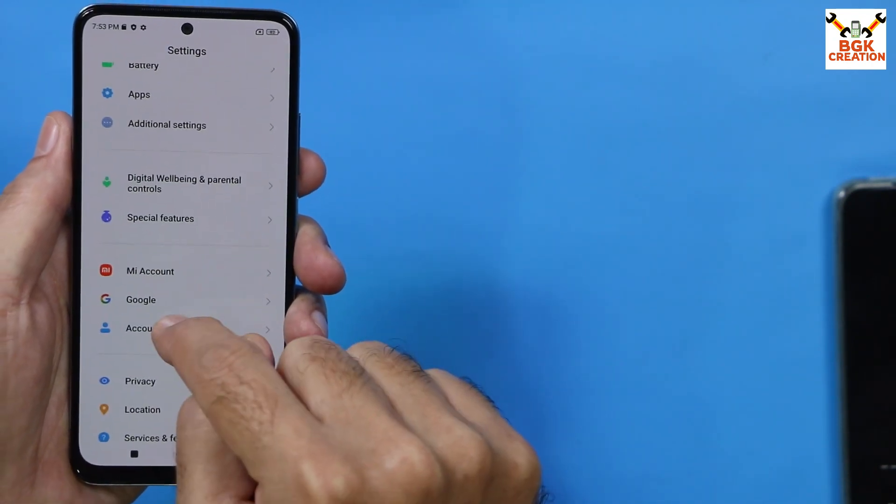
{"action": "left_click", "coordinate": [140, 328]}
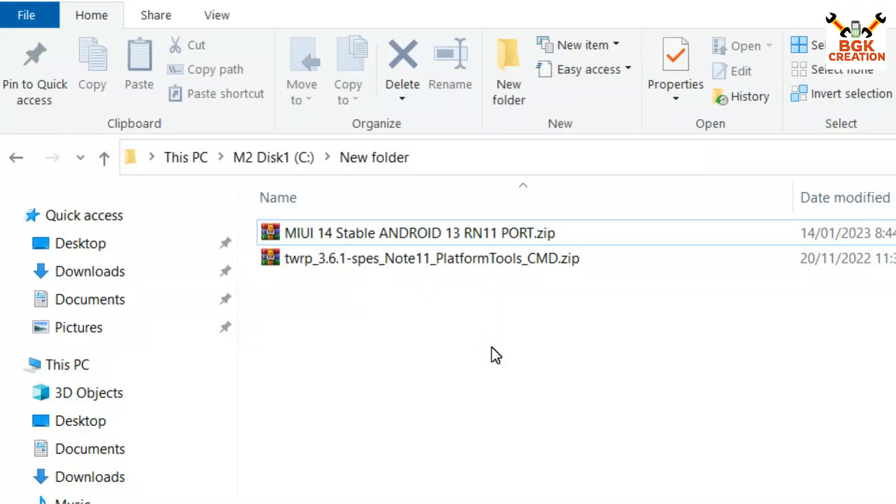
{"action": "mouse_move", "coordinate": [493, 350]}
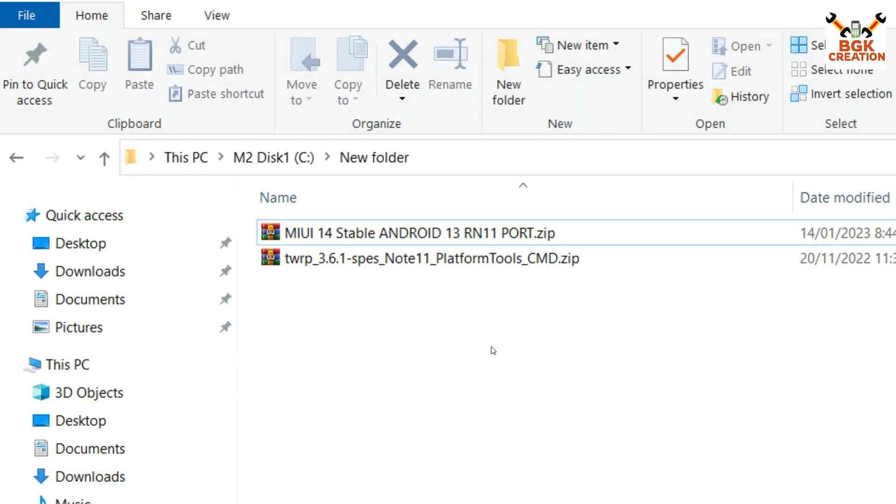
{"action": "mouse_move", "coordinate": [495, 356]}
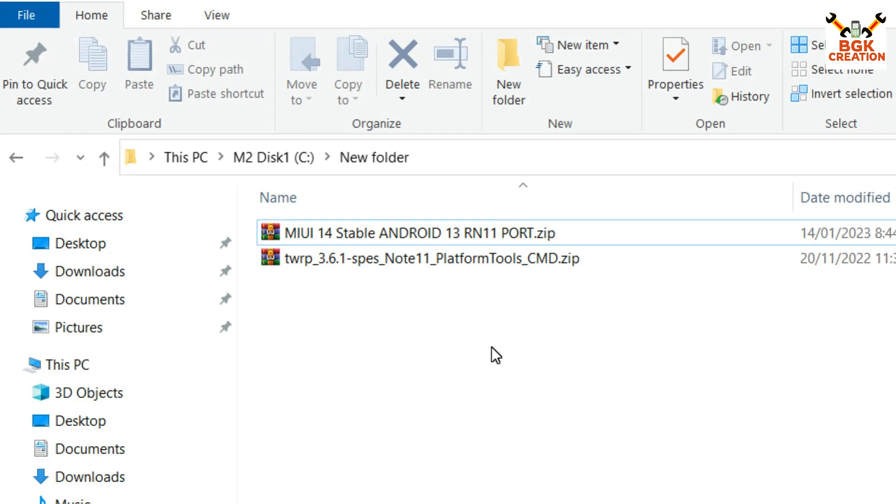
{"action": "mouse_move", "coordinate": [477, 315]}
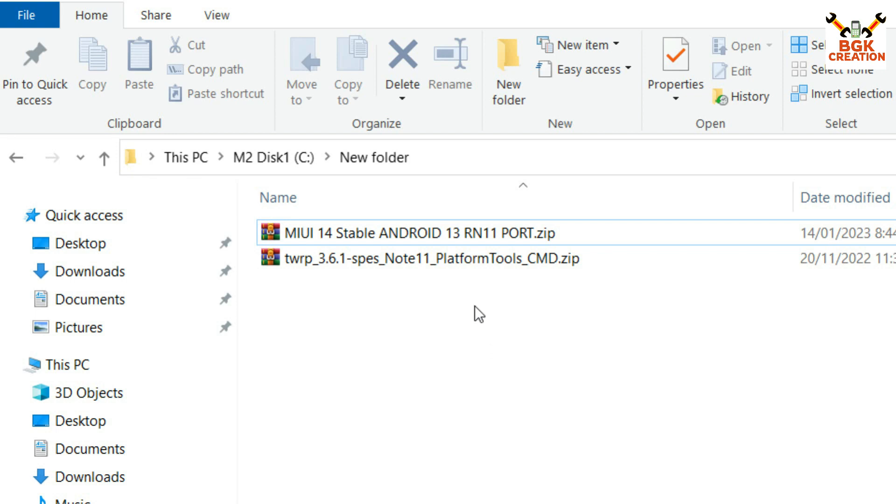
Step: Extract twrp_3.6.1-spes_Note11_PlatformTools_CMD.zip into a folder of the same name
{"action": "left_click", "coordinate": [417, 258]}
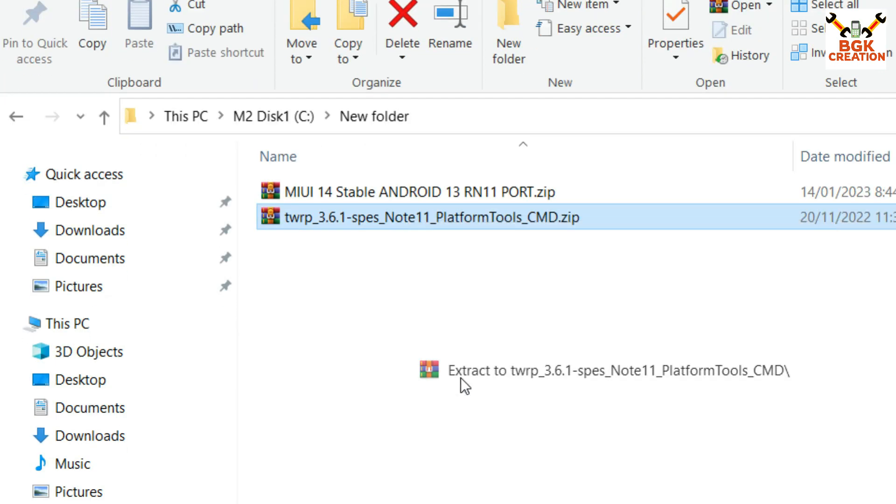
{"action": "left_click", "coordinate": [577, 370]}
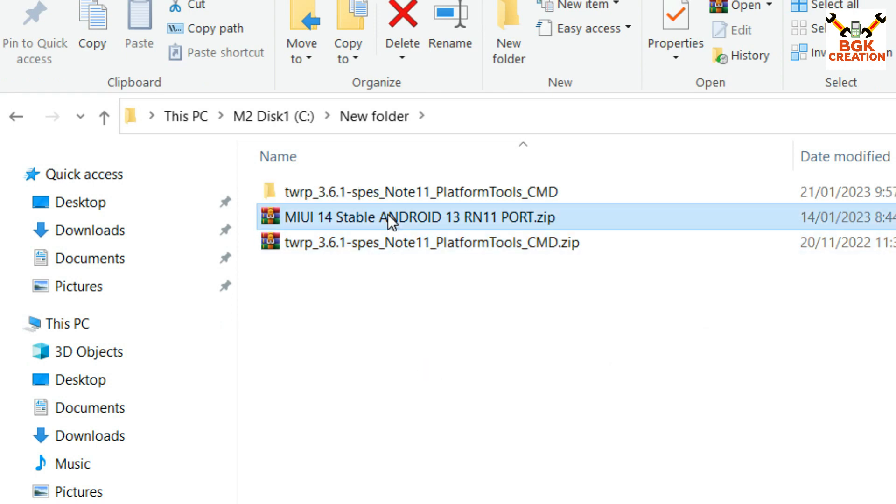
{"action": "mouse_move", "coordinate": [415, 233]}
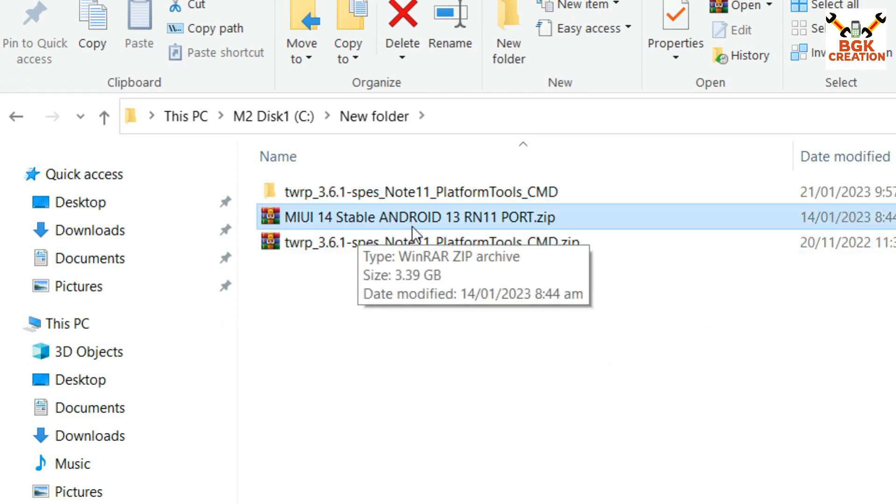
Step: Copy MIUI 14 Stable ANDROID 13 RN11 PORT.zip from its context menu
{"action": "right_click", "coordinate": [419, 217]}
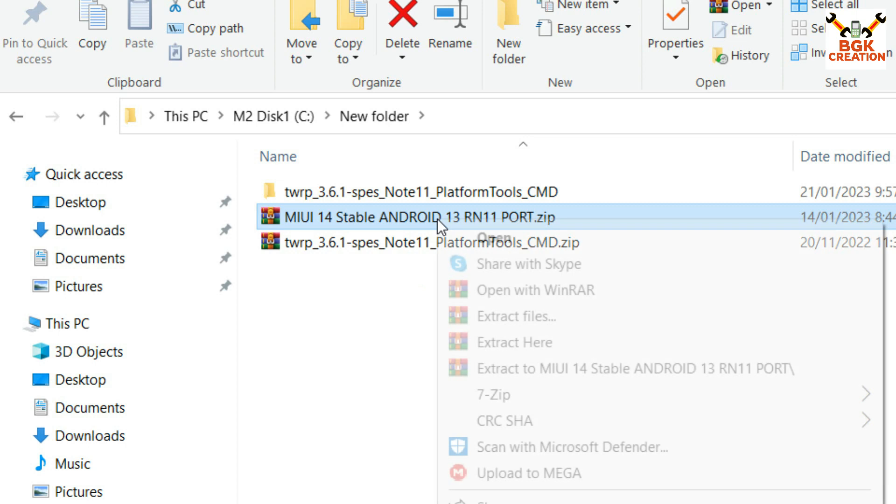
{"action": "scroll", "scroll_direction": "down", "scroll_amount": 3}
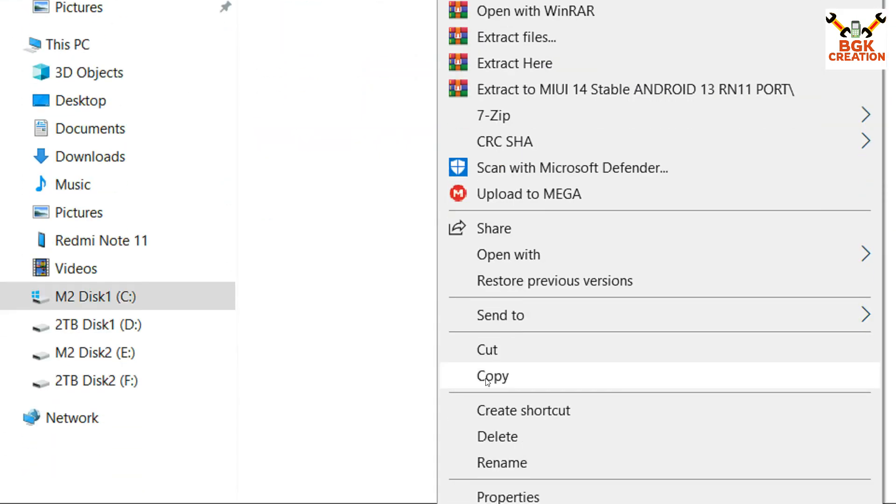
{"action": "left_click", "coordinate": [492, 376]}
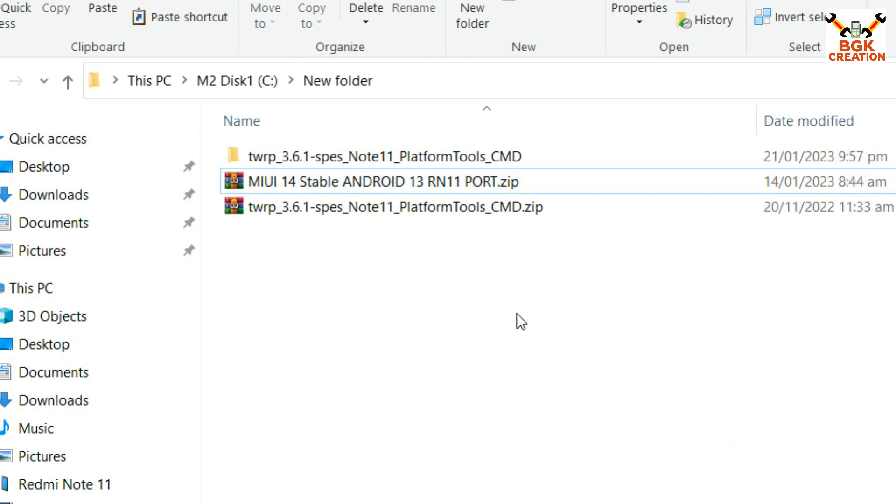
{"action": "mouse_move", "coordinate": [454, 162]}
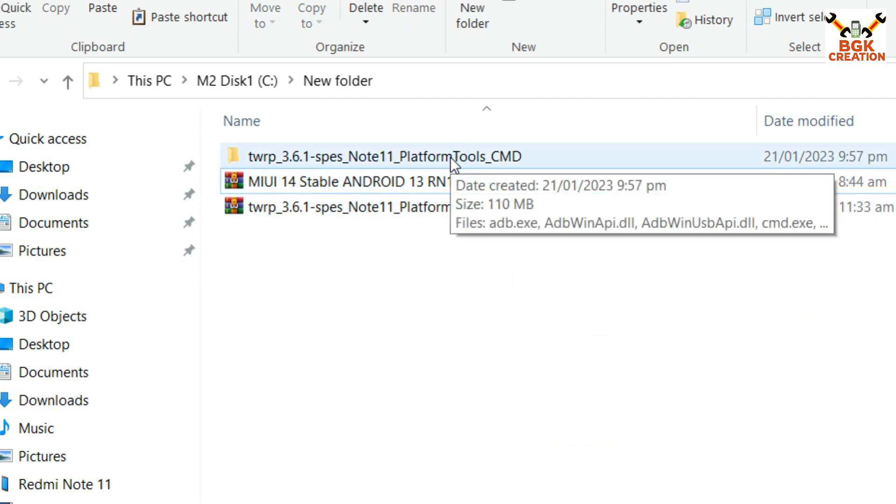
Step: Copy twrp_3.6.1-spes.img from the extracted folder and paste it onto the Redmi Note 11 SD card
{"action": "double_click", "coordinate": [389, 157]}
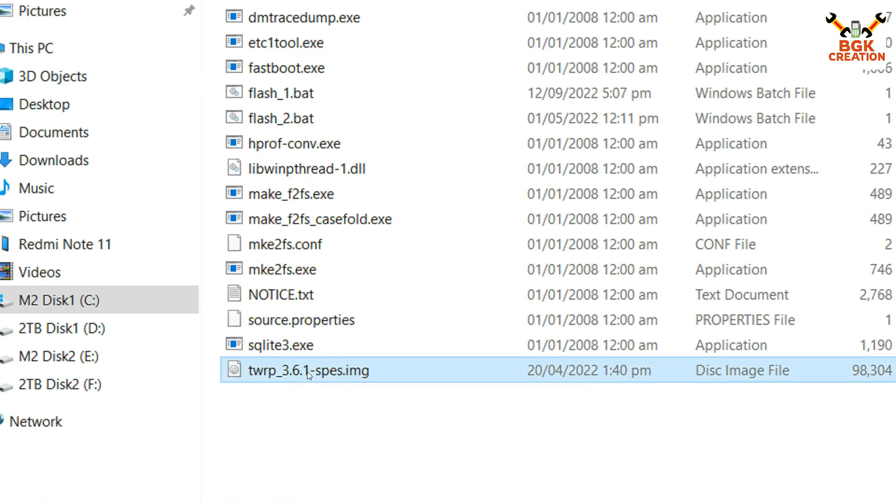
{"action": "scroll", "scroll_direction": "up", "scroll_amount": 3}
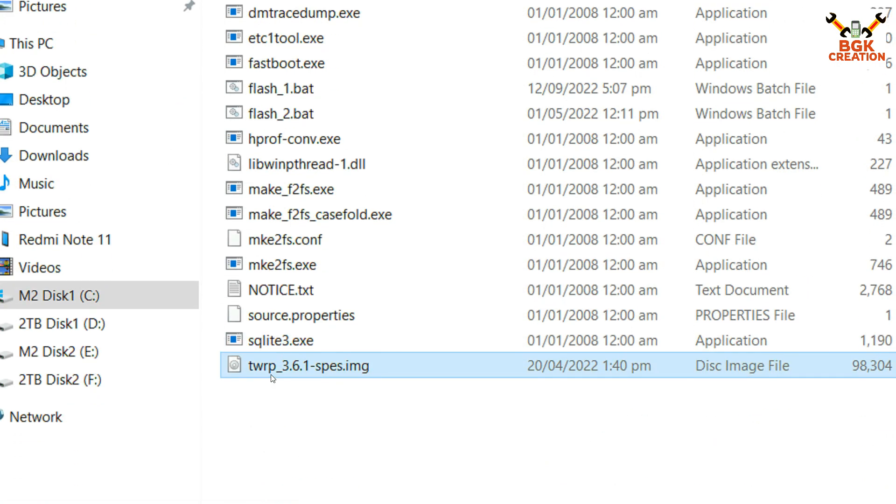
{"action": "mouse_move", "coordinate": [310, 374]}
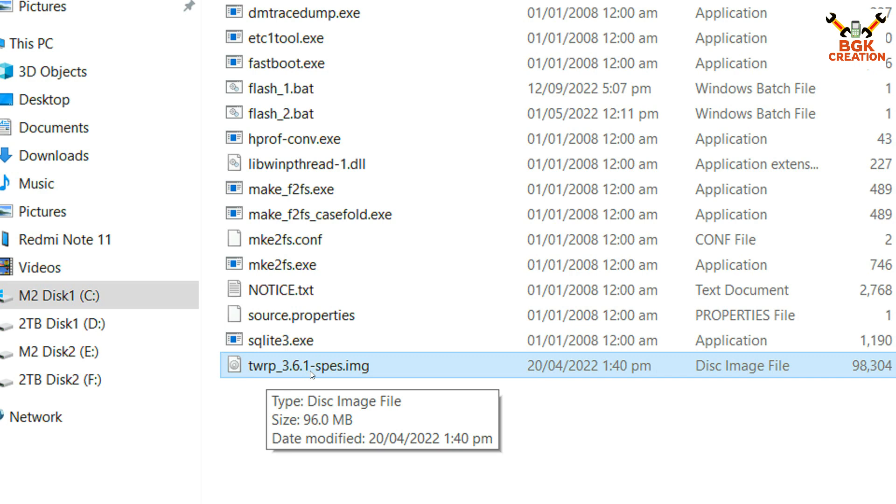
{"action": "right_click", "coordinate": [309, 366]}
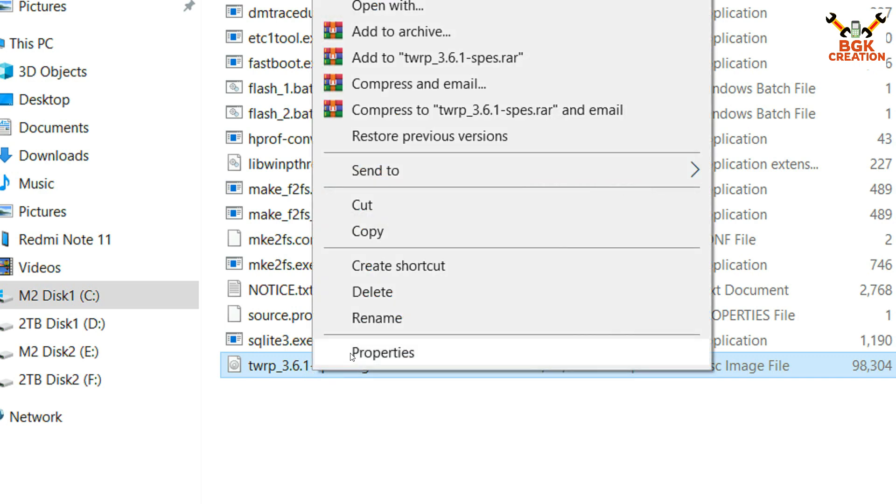
{"action": "mouse_move", "coordinate": [360, 232]}
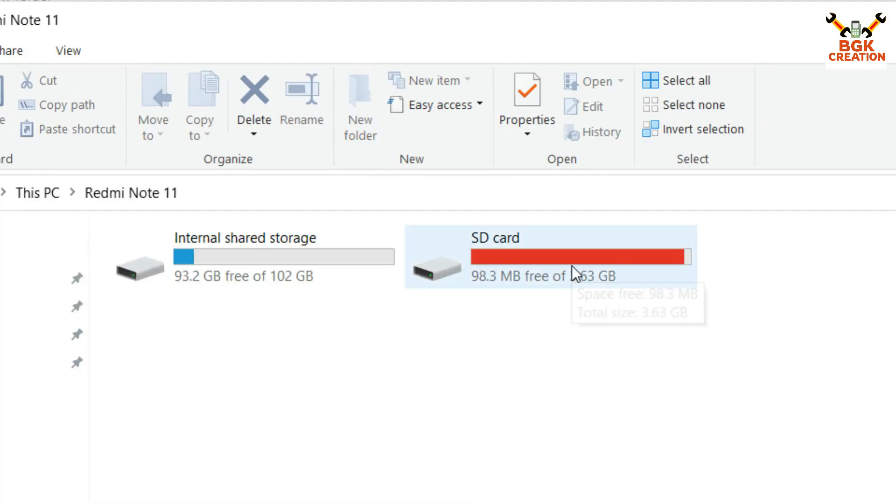
{"action": "right_click", "coordinate": [480, 371]}
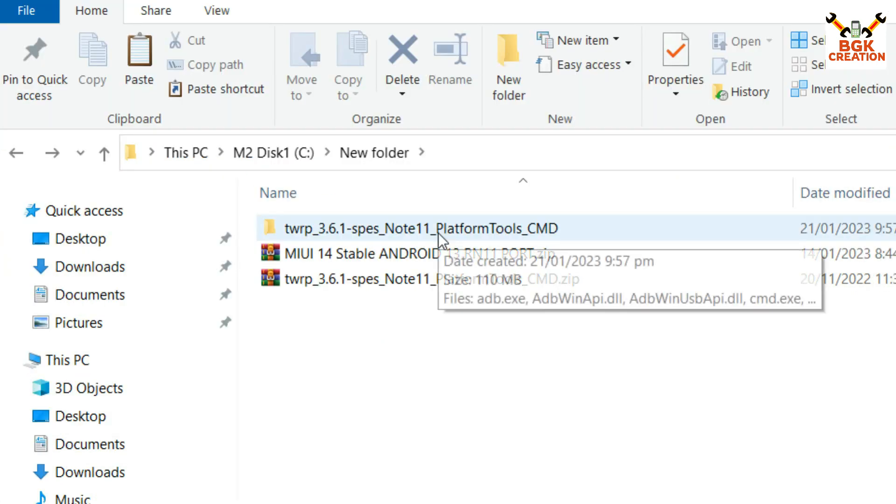
{"action": "double_click", "coordinate": [418, 227]}
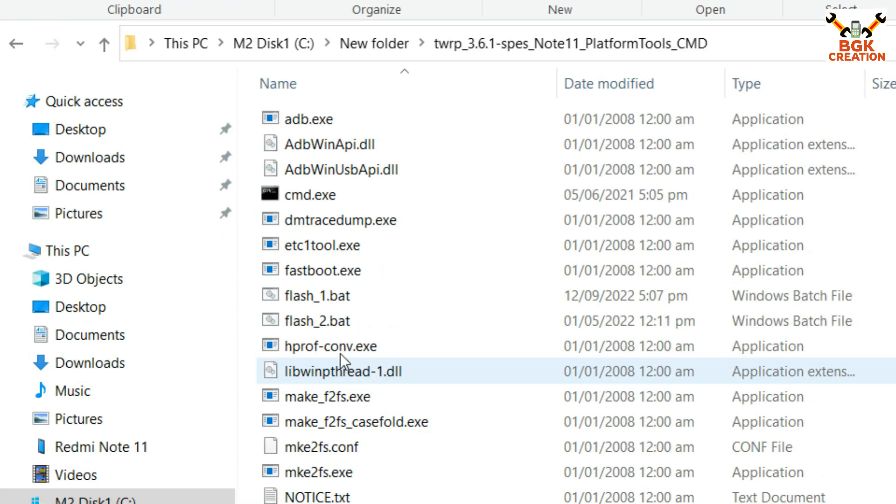